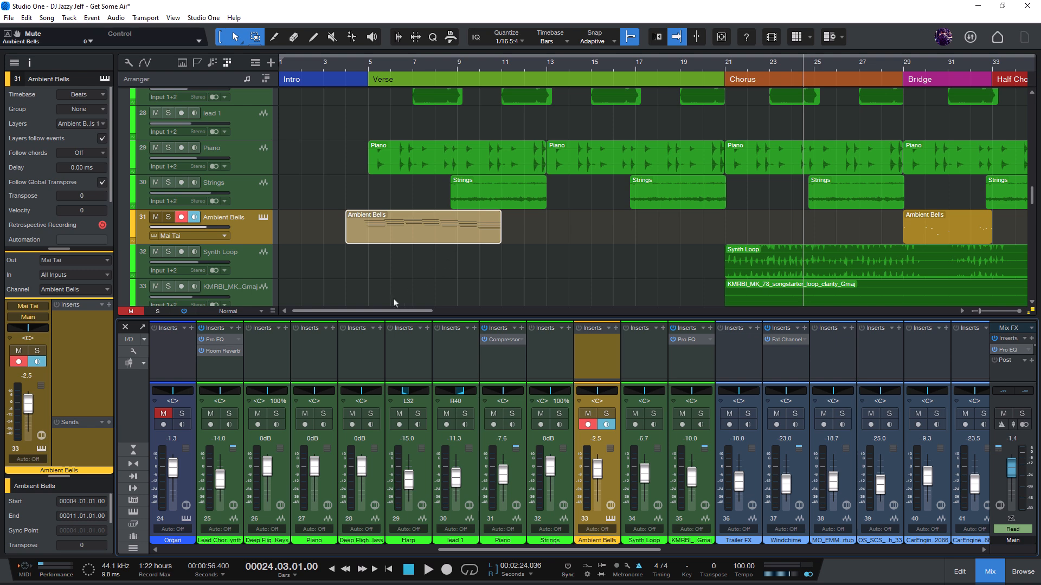
mouse_move(406, 267)
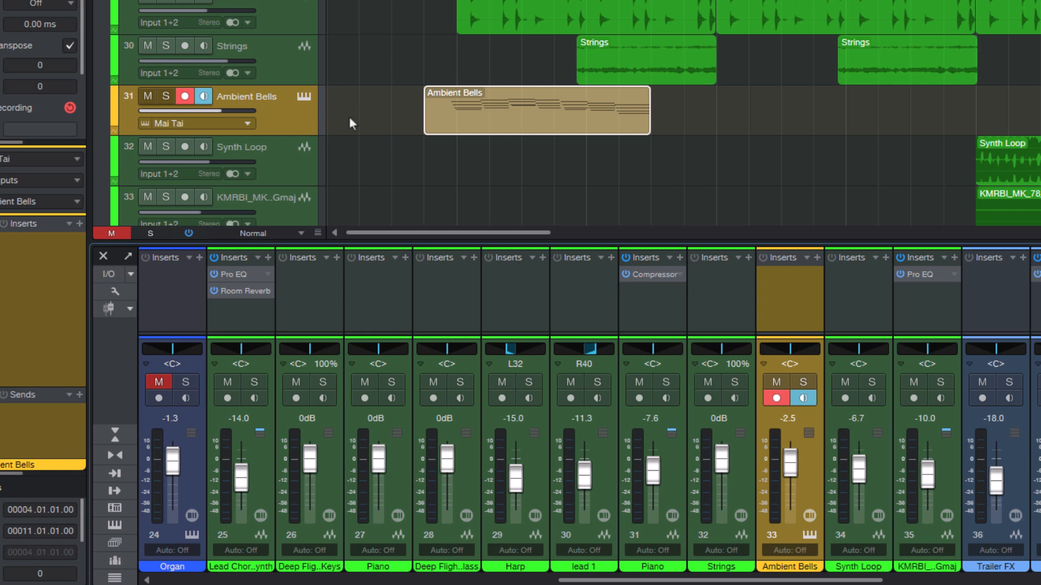
mouse_move(533, 124)
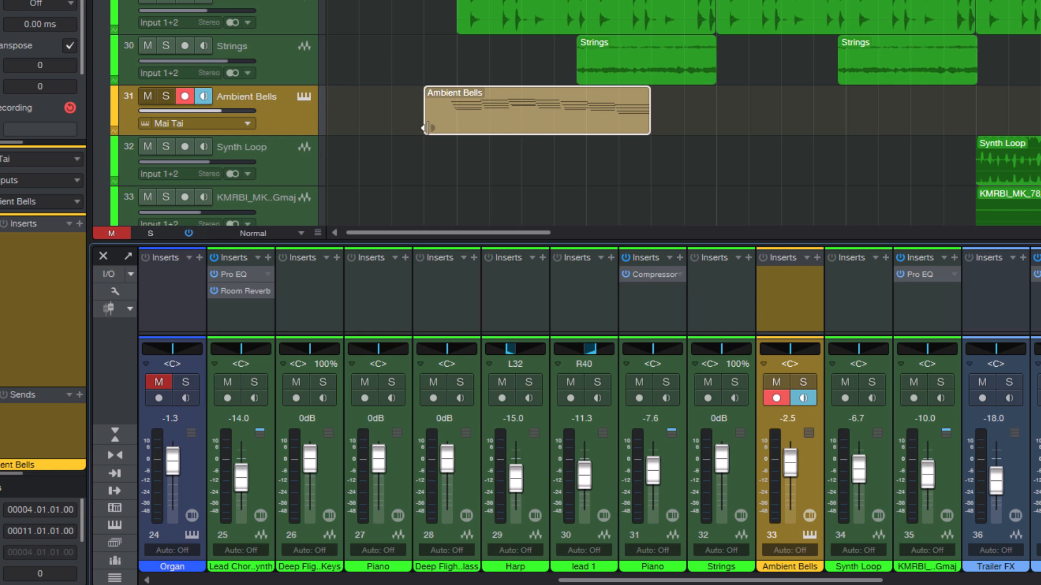
mouse_move(511, 125)
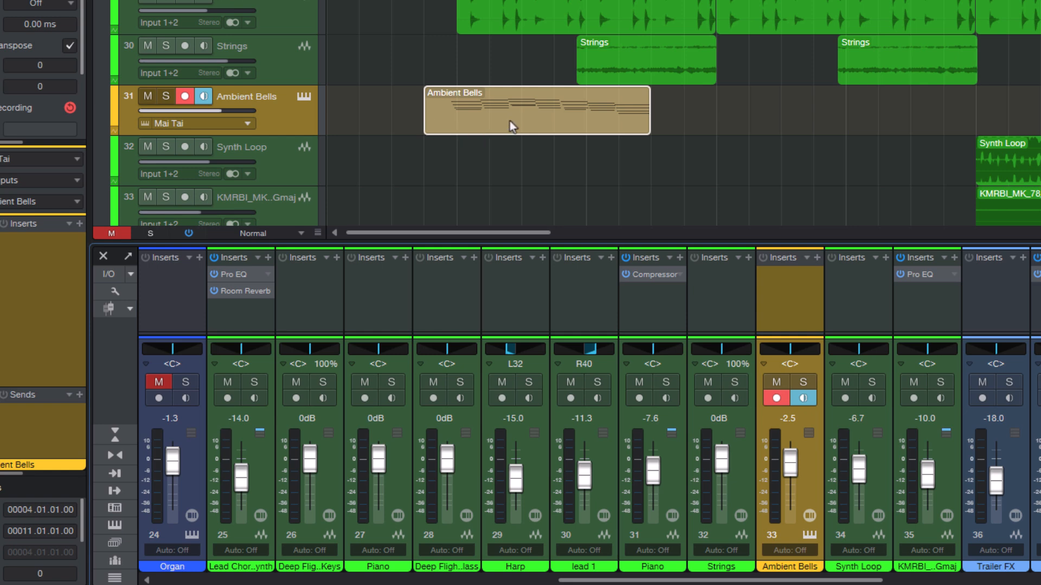
mouse_move(312, 109)
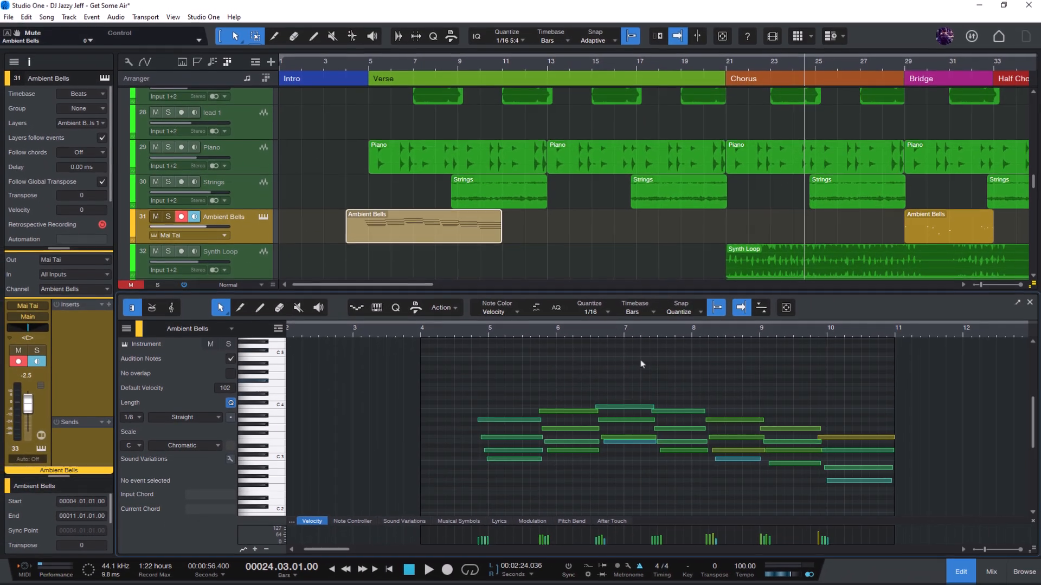
Solo Ambient Bells, close the Mai Tai window and show the mixer channels
left_click(429, 569)
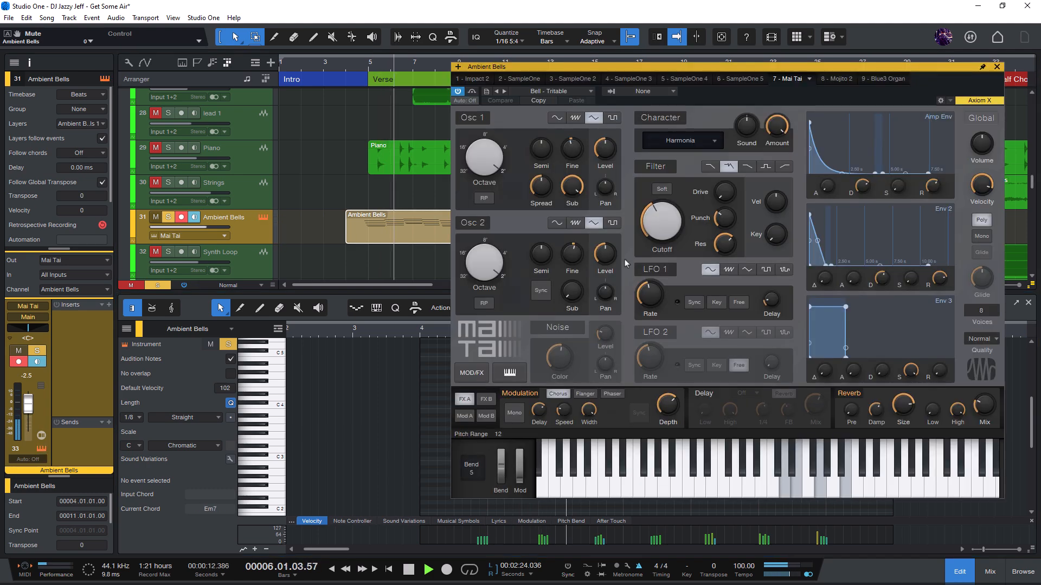
left_click(996, 66)
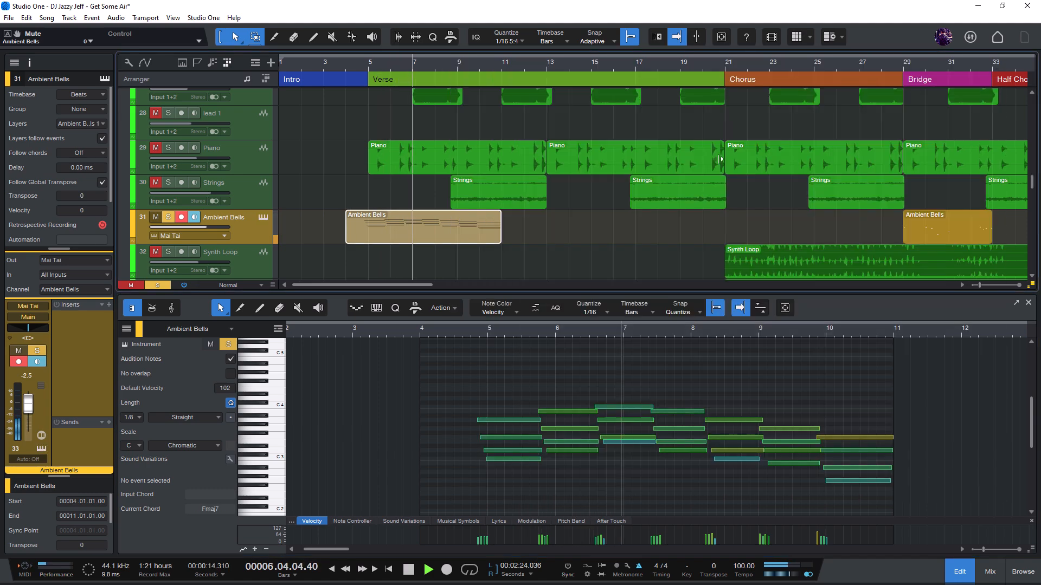
left_click(989, 575)
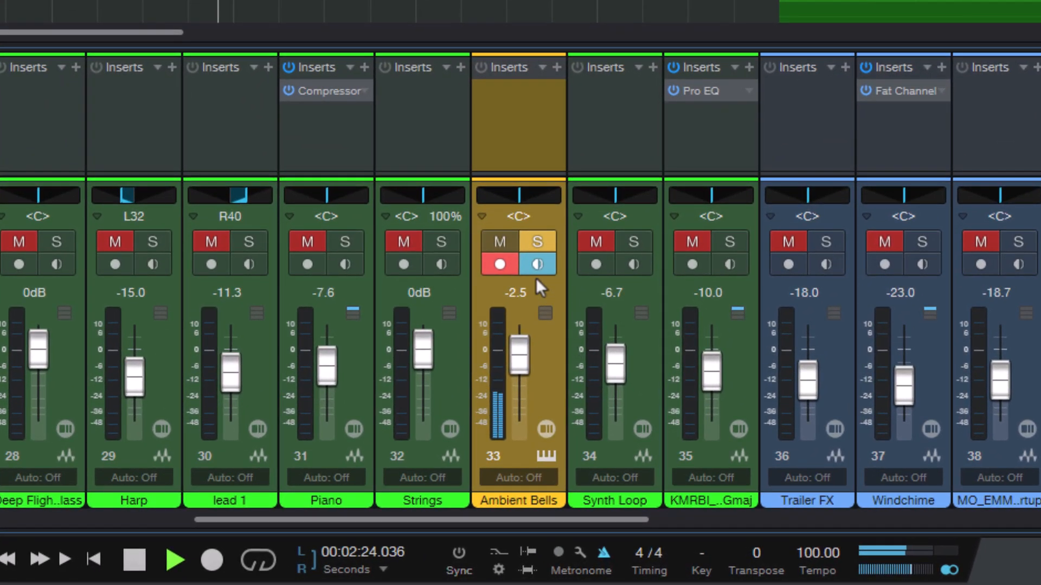
Turn off the Ambient Bells solo with the full mixer shown below the arrangement
left_click(133, 559)
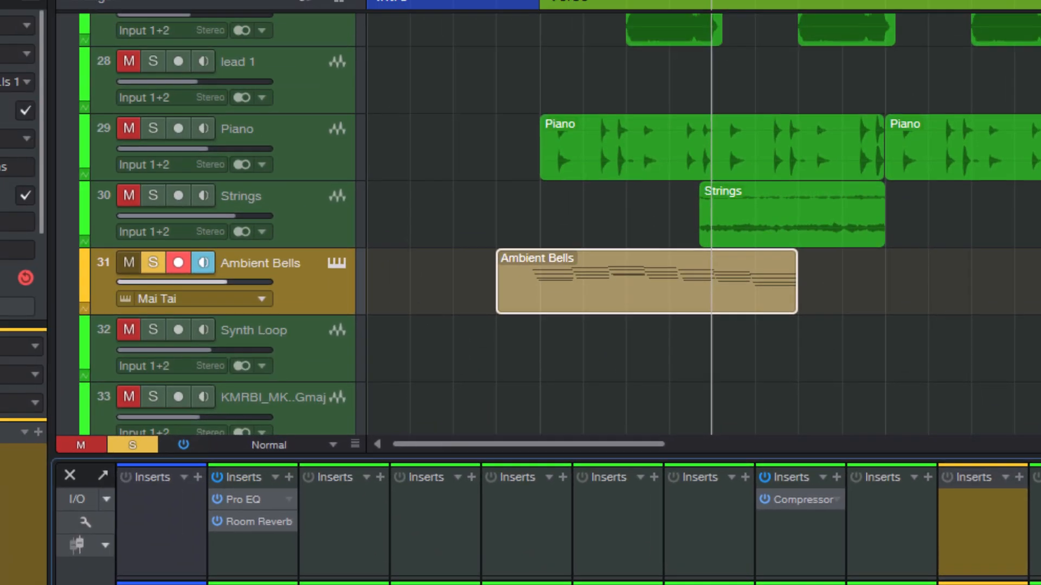
left_click(152, 263)
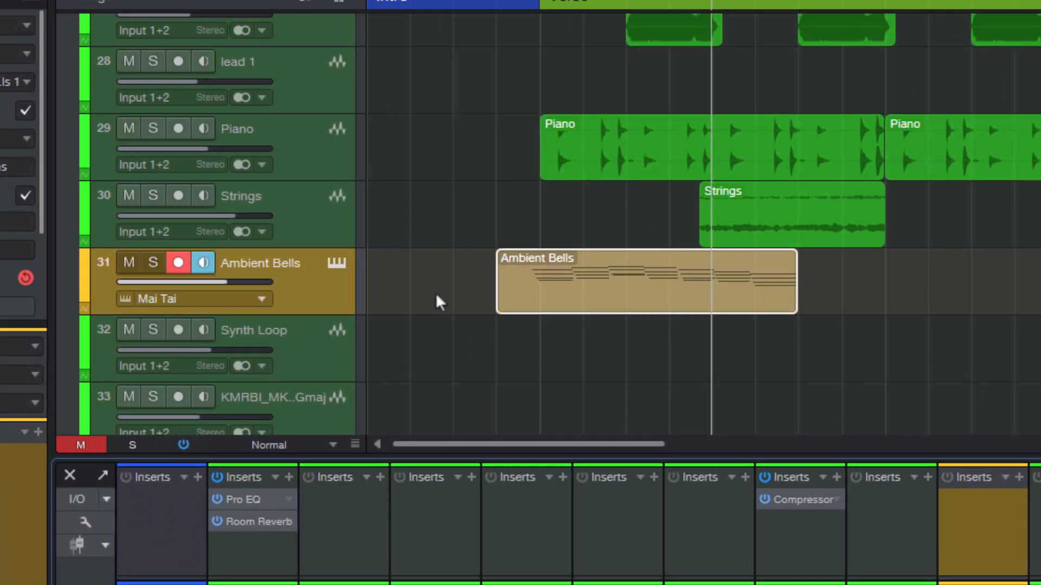
mouse_move(298, 312)
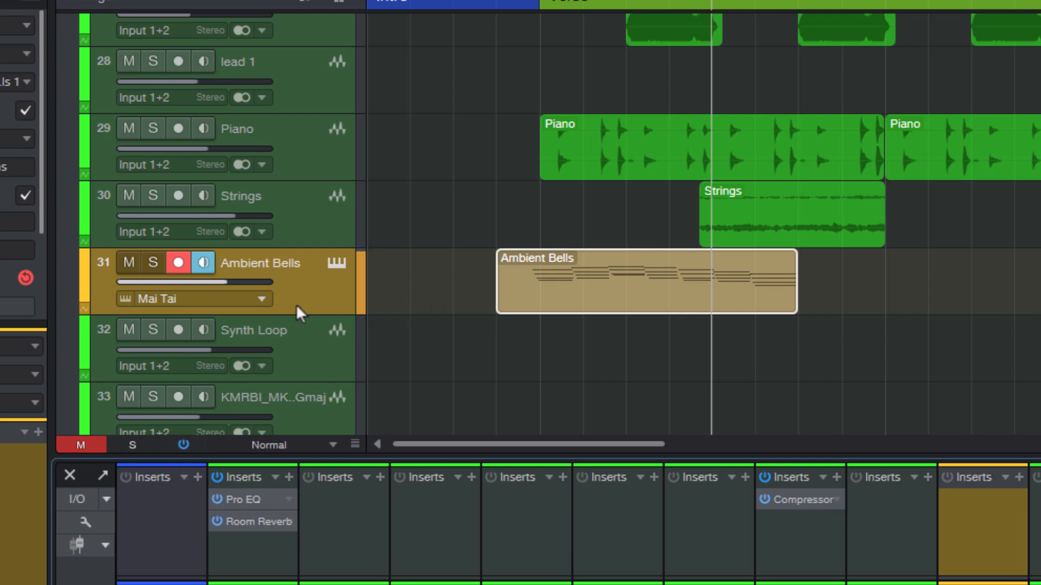
left_click(127, 263)
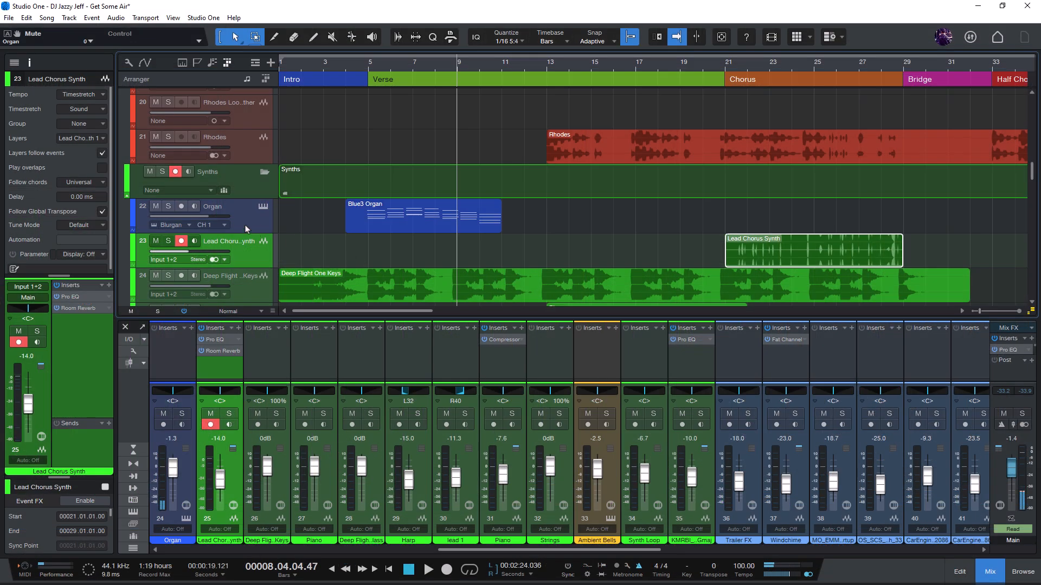
Show the Organ track's Blue3 Organ instrument, then load the Kontakt orchestral song
left_click(212, 207)
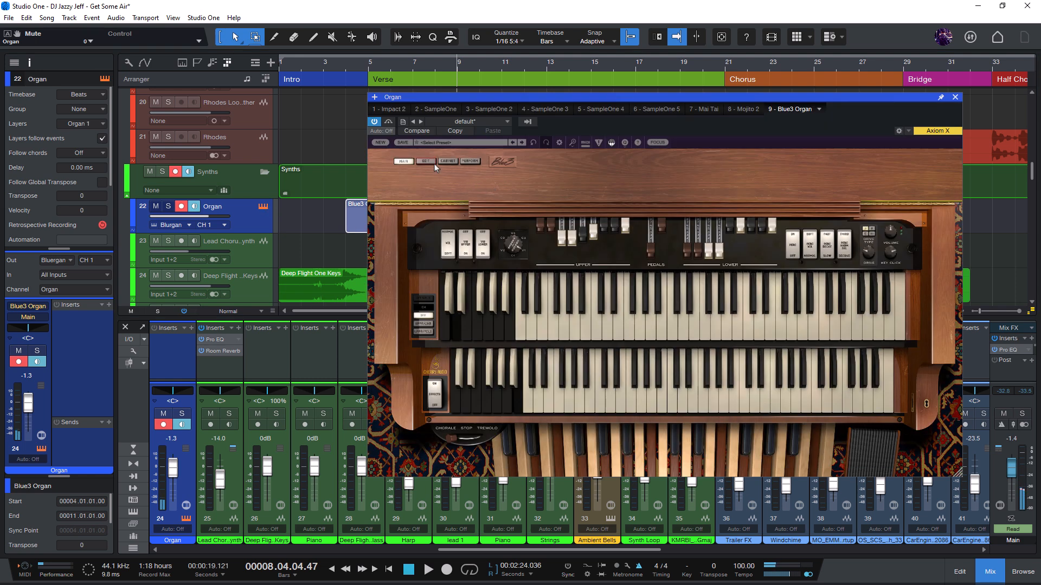
left_click(448, 162)
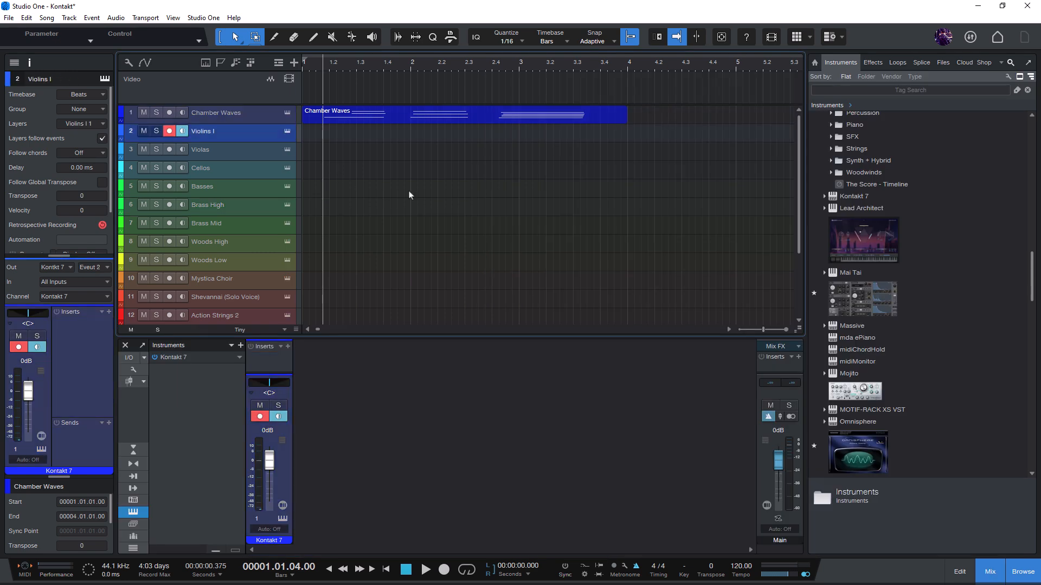
Select the Basses and Mystica Choir tracks, then mute Violins I
left_click(202, 186)
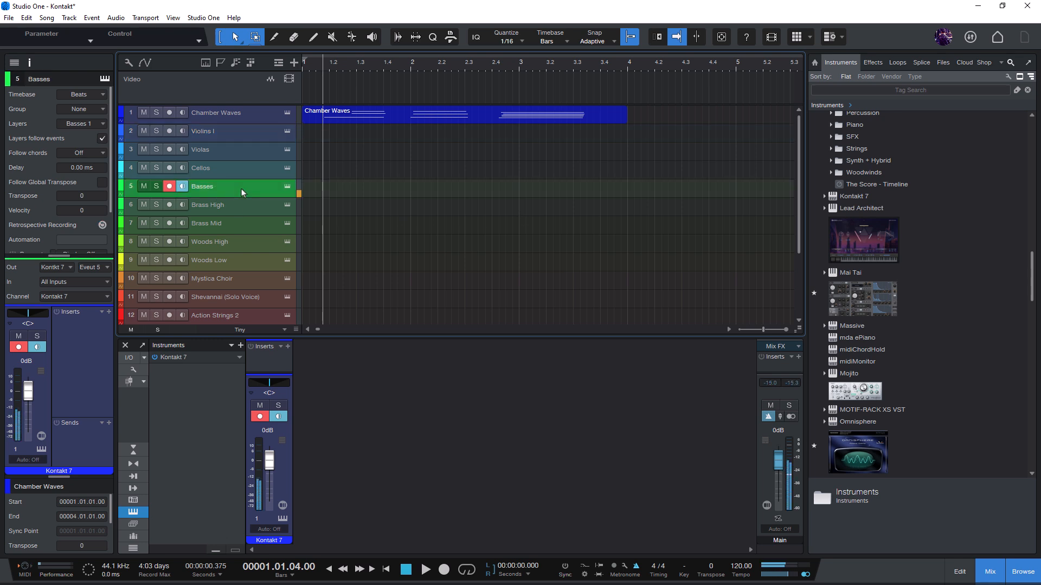
left_click(211, 278)
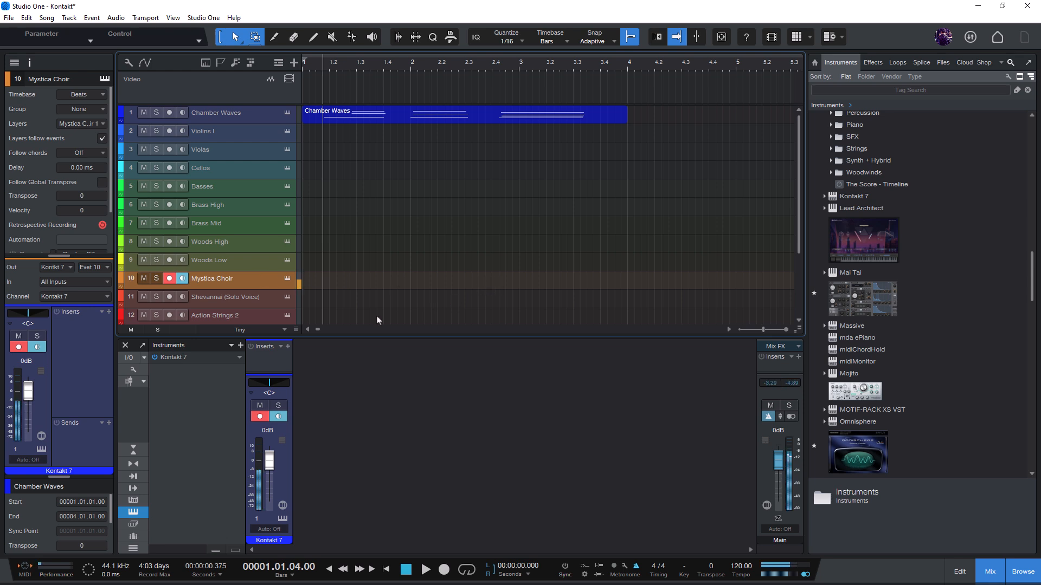
mouse_move(332, 270)
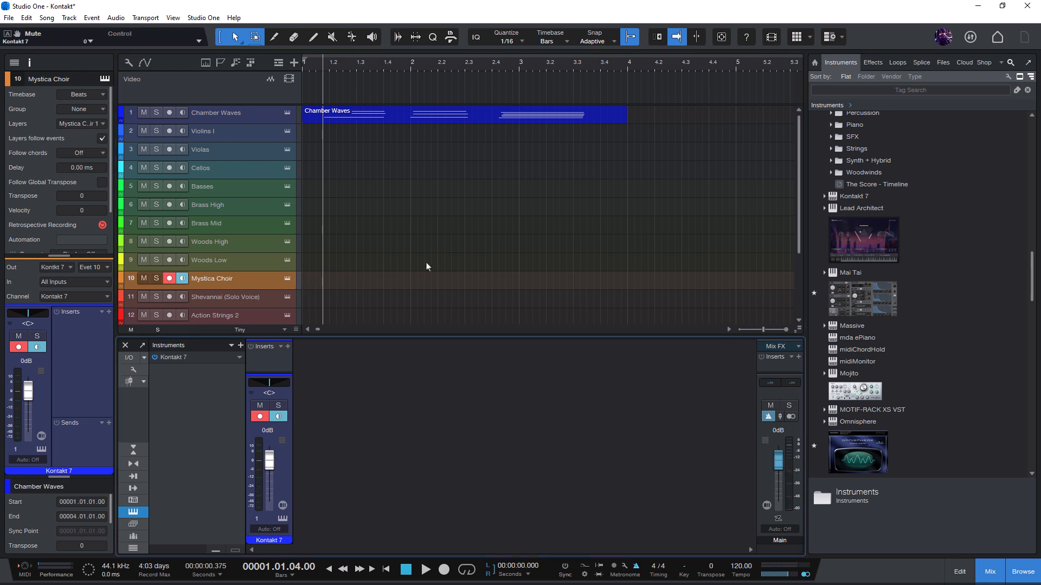
left_click(206, 131)
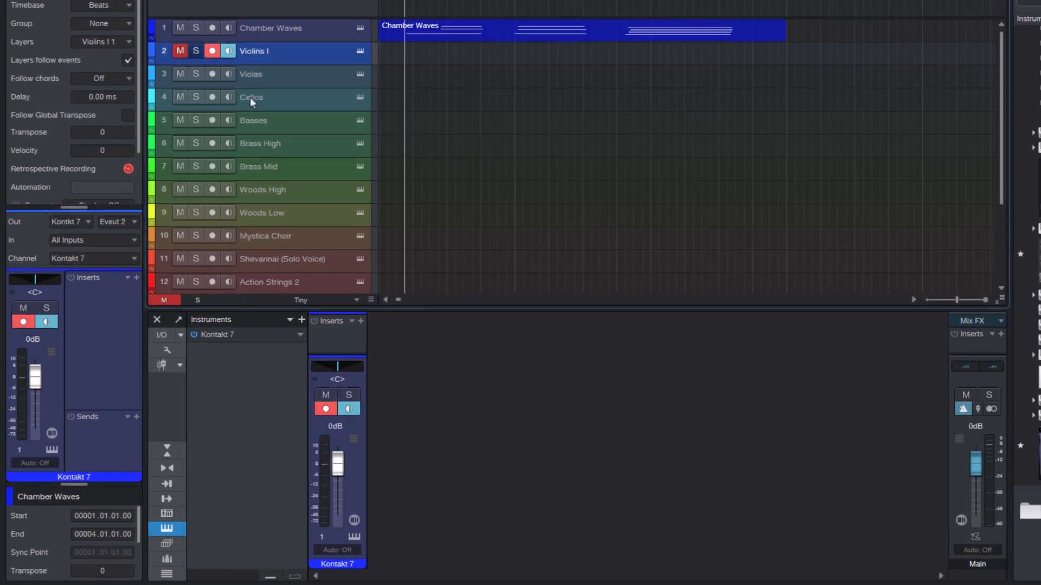
mouse_move(317, 405)
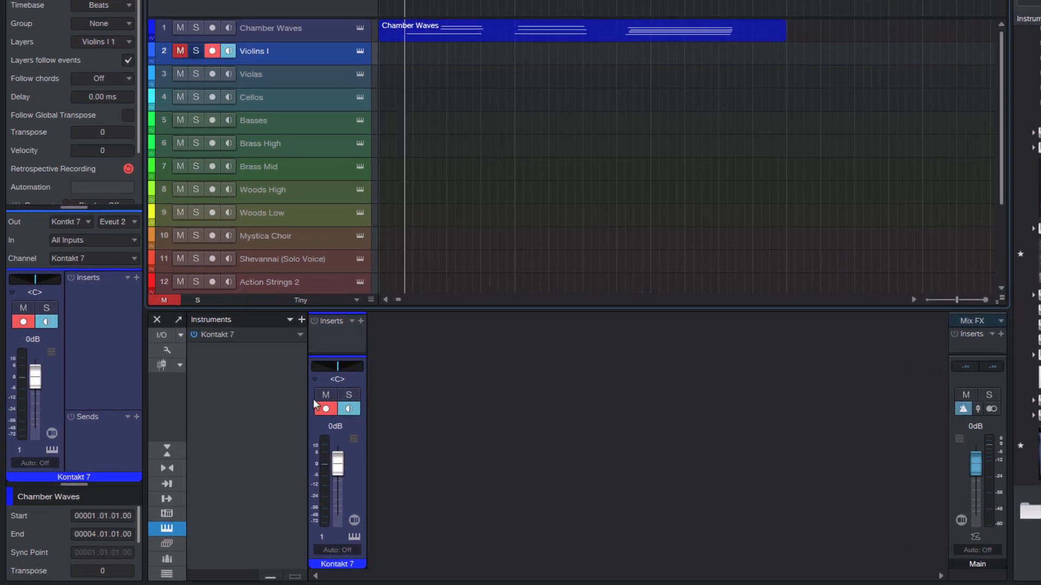
Mute and unmute the Kontakt 7 mixer channel, then scroll down the track list
left_click(325, 395)
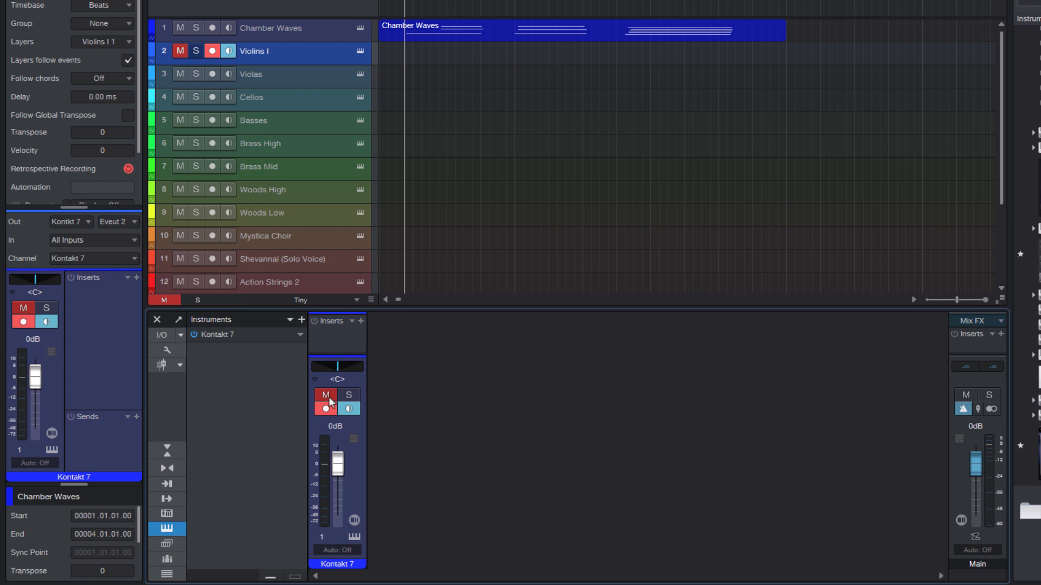
left_click(325, 395)
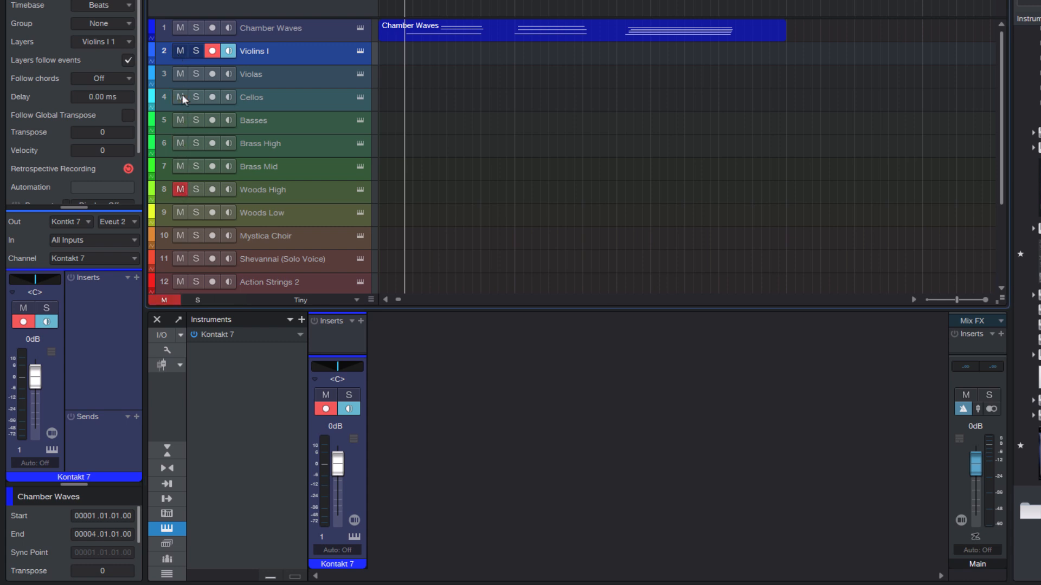
scroll("down", 3)
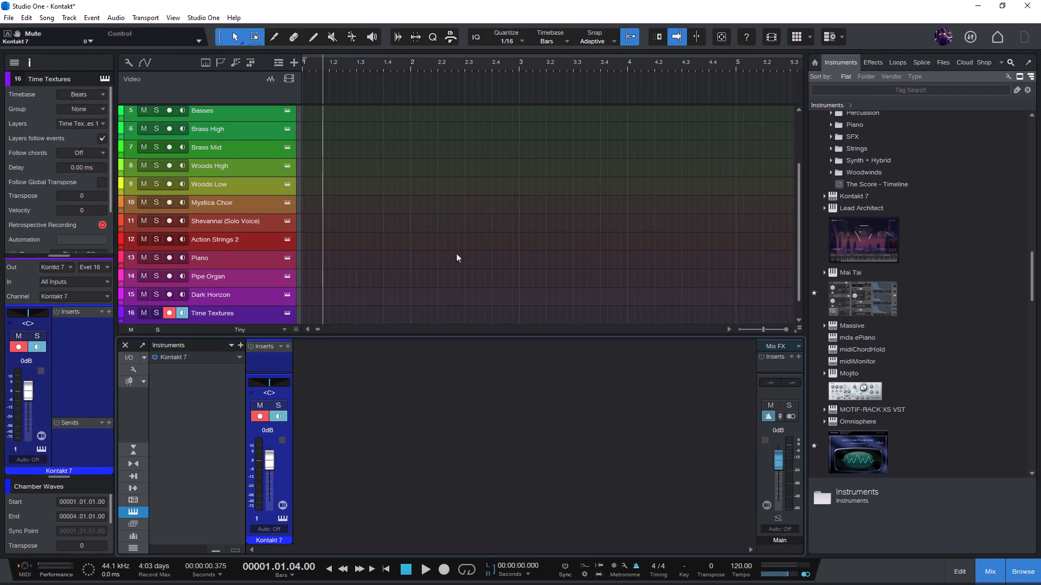
mouse_move(351, 291)
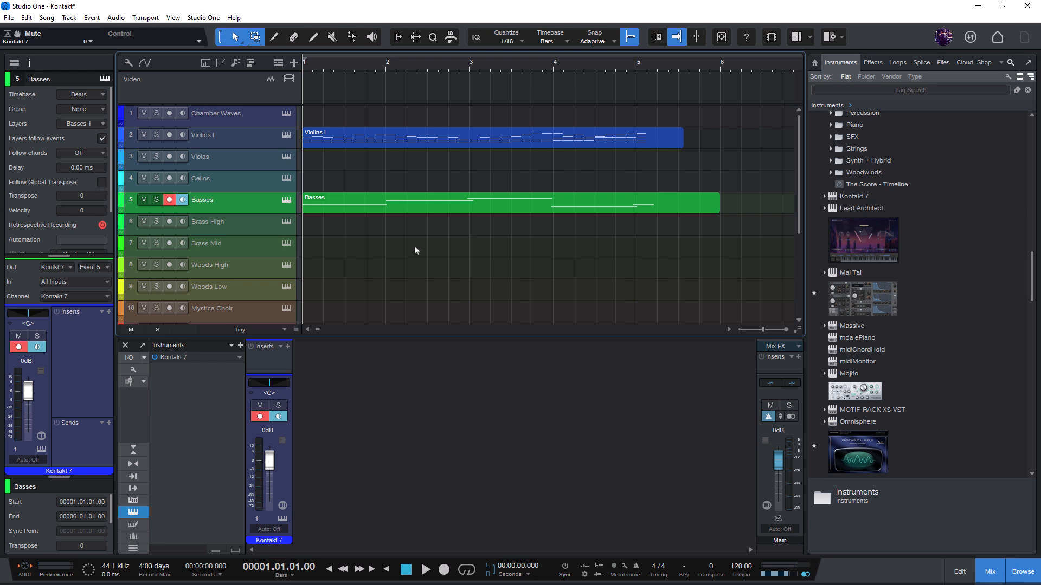
left_click(425, 569)
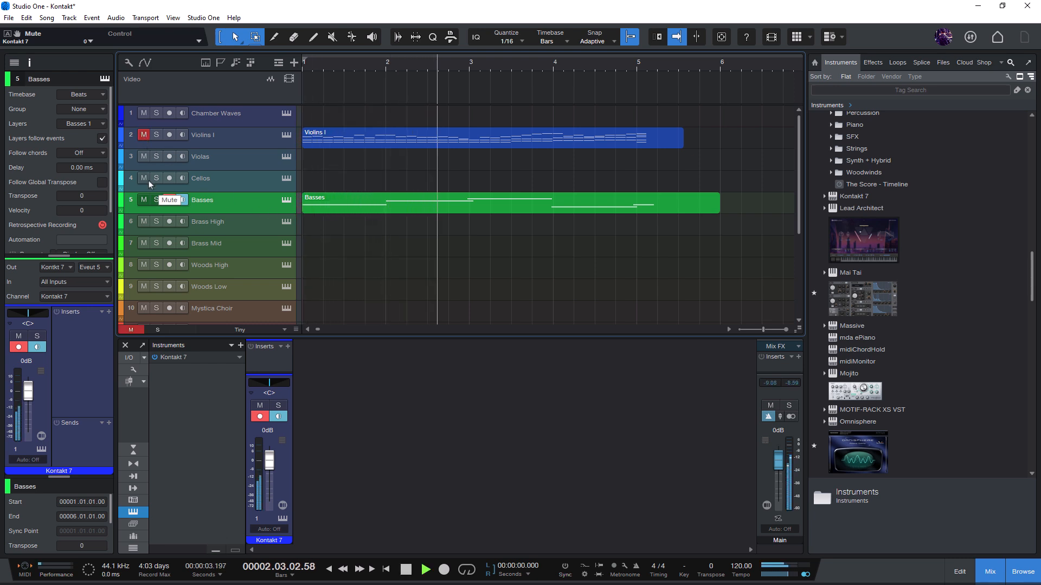
left_click(169, 200)
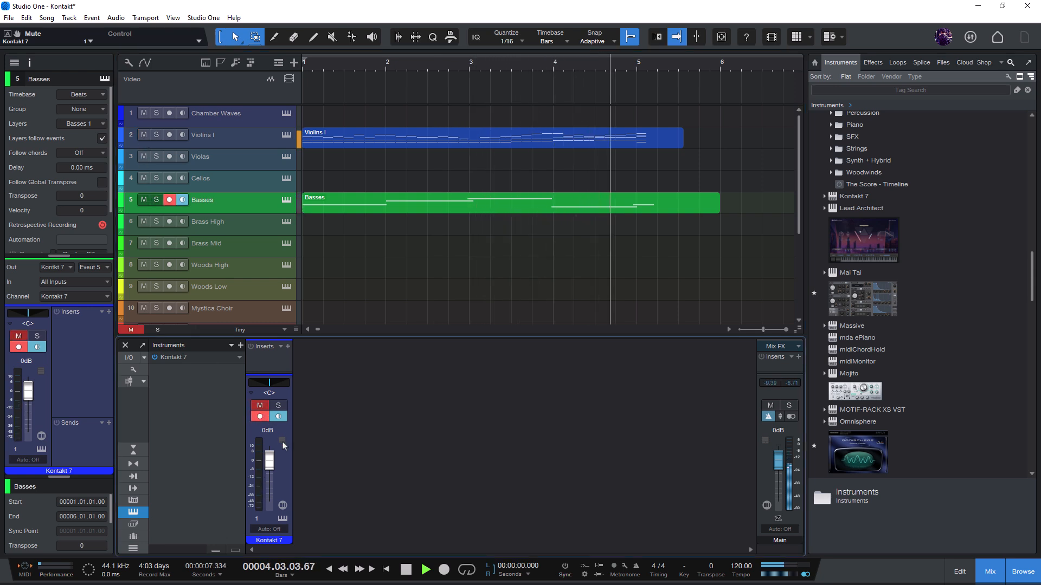
left_click(259, 405)
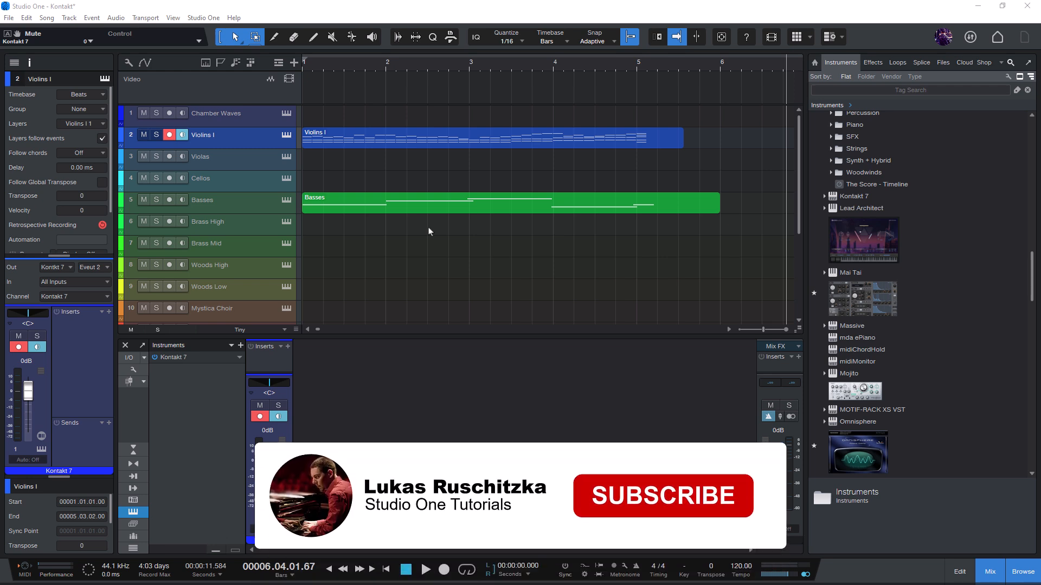
Restart playback of the Kontakt song from the beginning
left_click(662, 495)
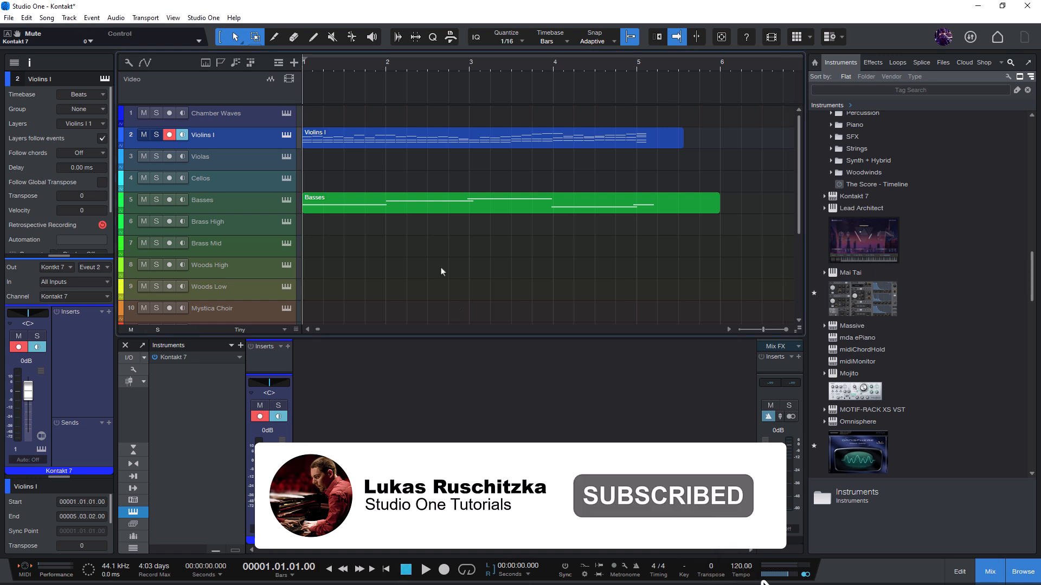
left_click(425, 570)
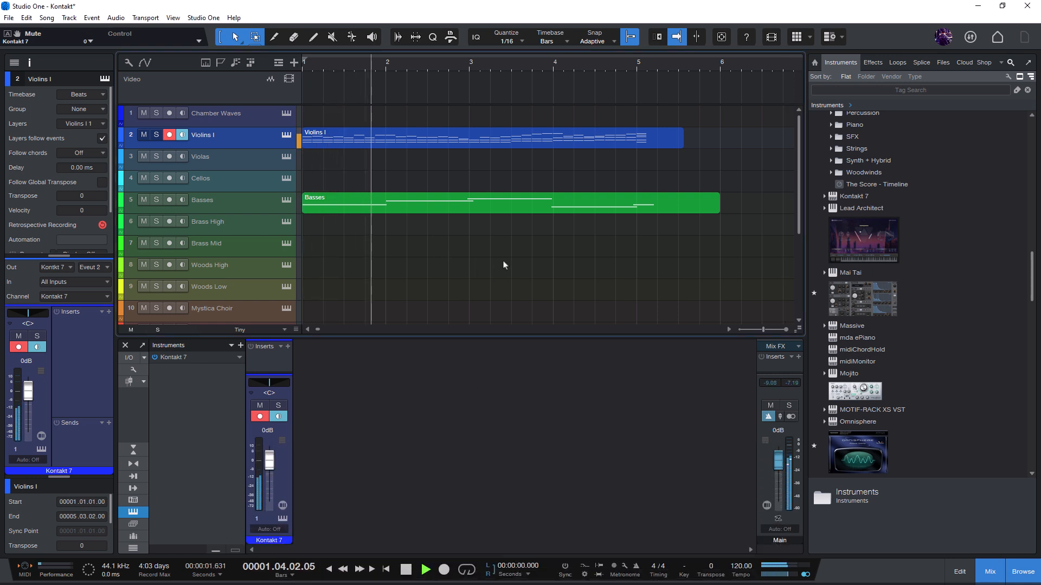